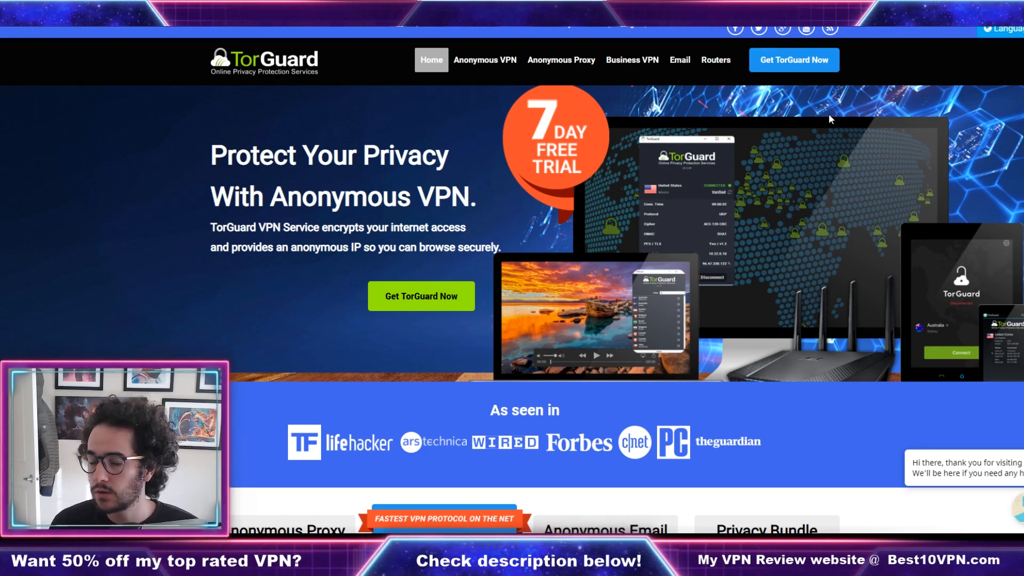
{"action": "mouse_move", "coordinate": [824, 108]}
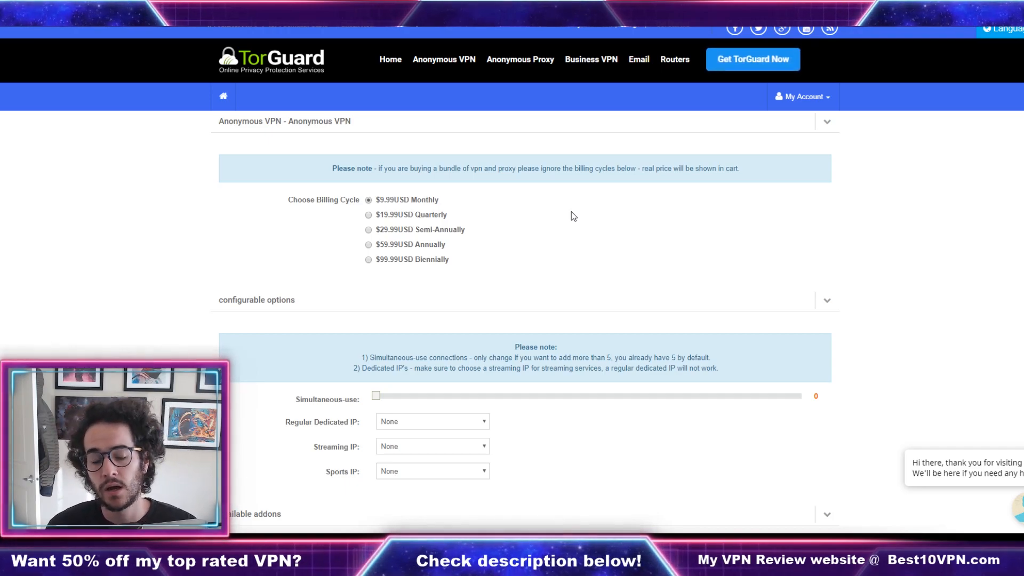
{"action": "scroll", "scroll_direction": "down", "scroll_amount": 3}
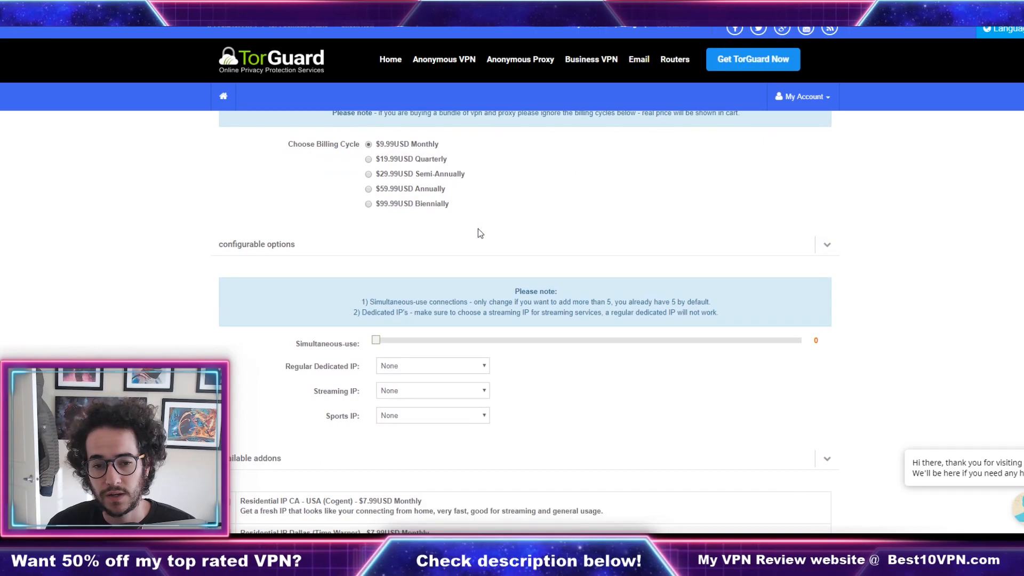
{"action": "mouse_move", "coordinate": [881, 273]}
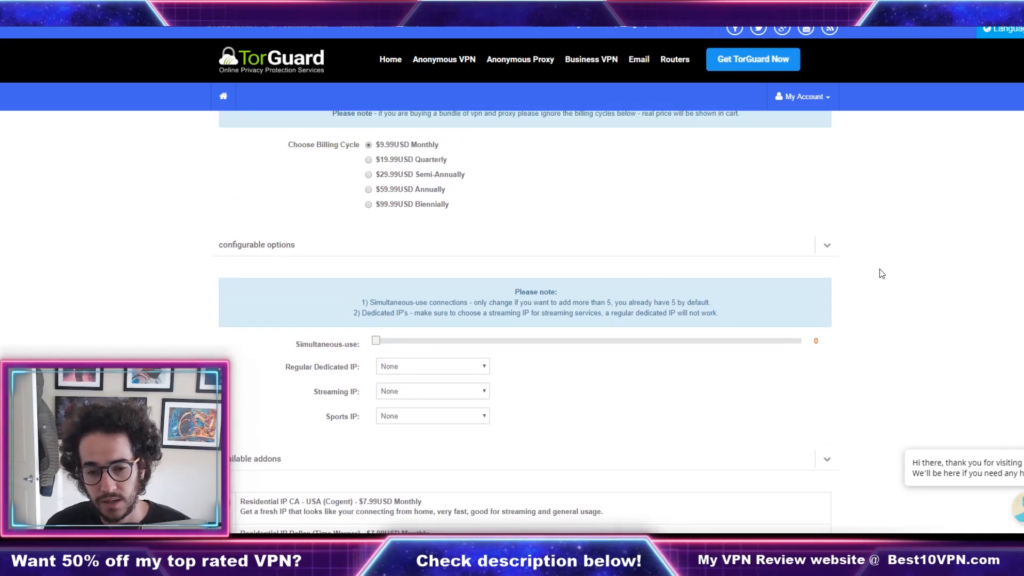
{"action": "scroll", "scroll_direction": "down", "scroll_amount": 3}
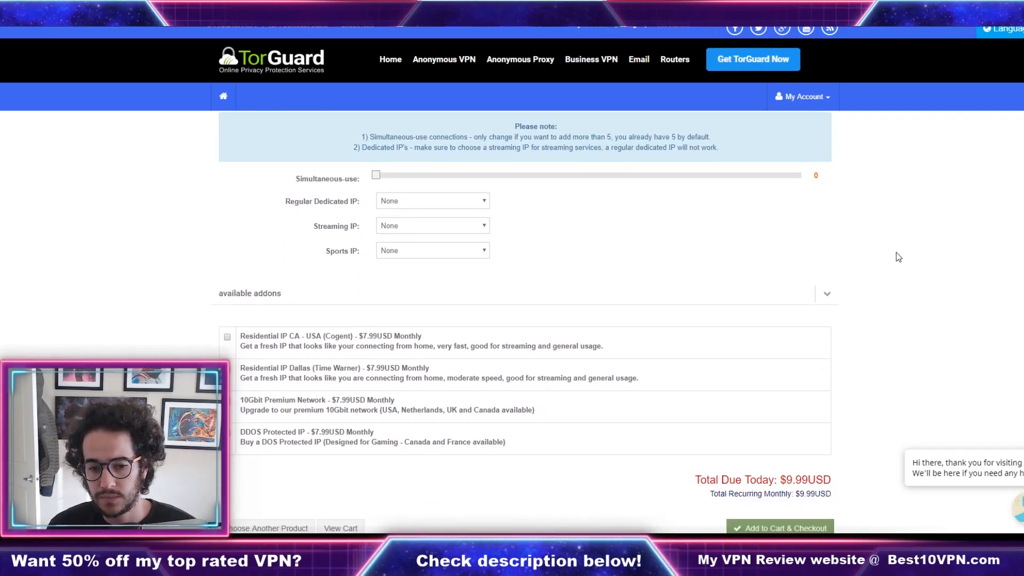
{"action": "mouse_move", "coordinate": [912, 274]}
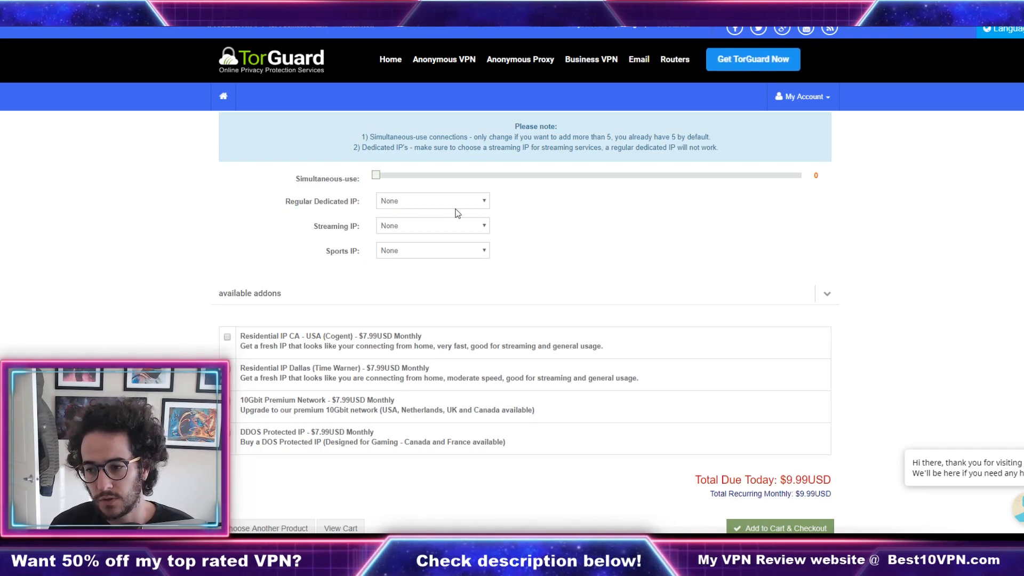
{"action": "left_click", "coordinate": [431, 200]}
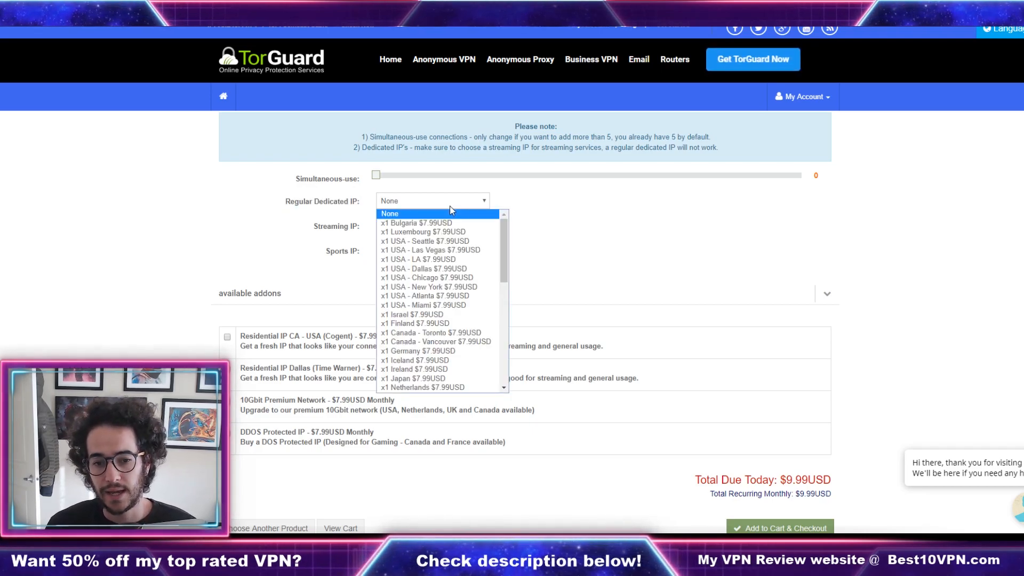
{"action": "scroll", "scroll_direction": "down", "scroll_amount": 3}
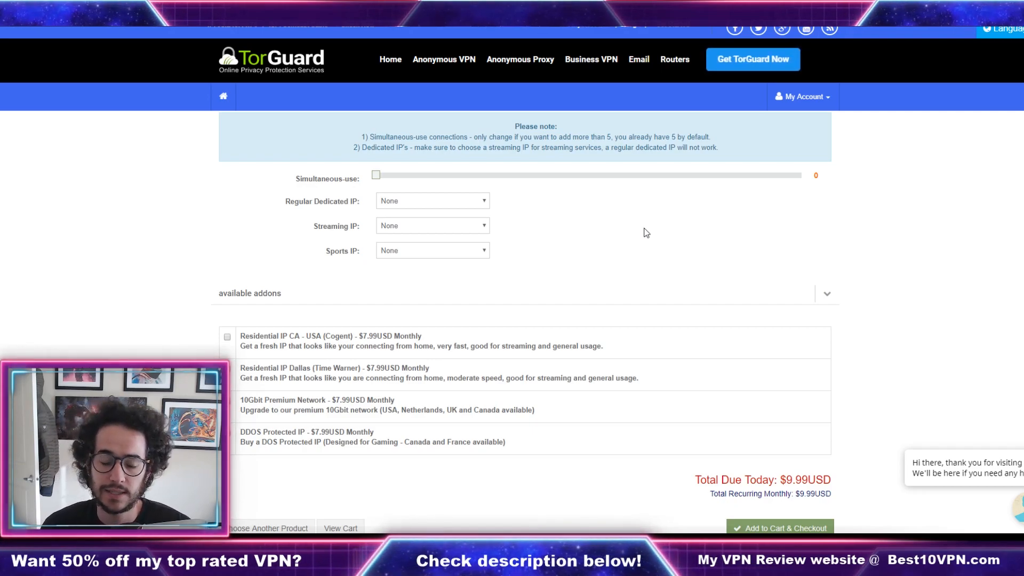
{"action": "mouse_move", "coordinate": [441, 234]}
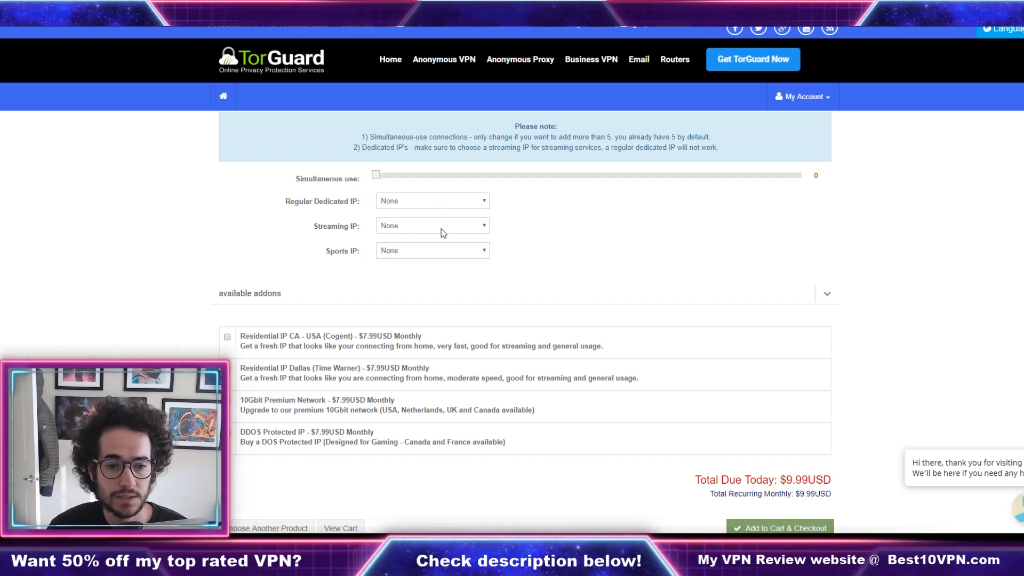
{"action": "mouse_move", "coordinate": [457, 243]}
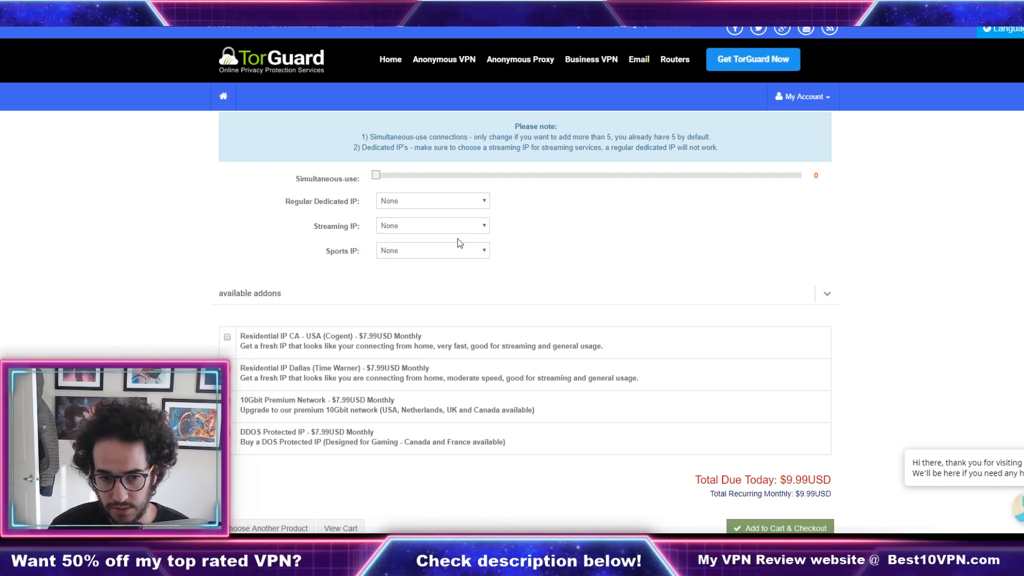
{"action": "left_click", "coordinate": [431, 225]}
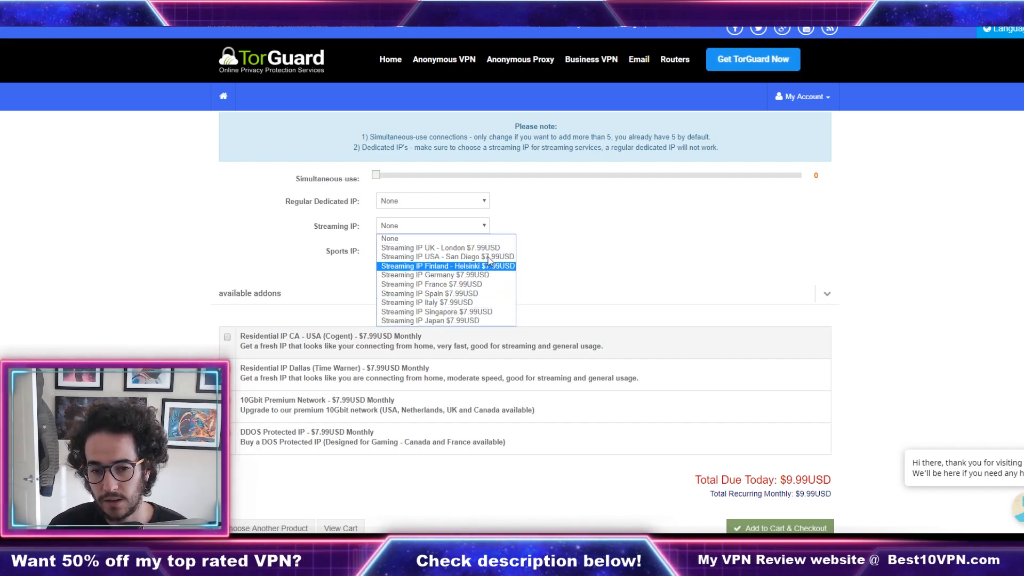
{"action": "mouse_move", "coordinate": [447, 256]}
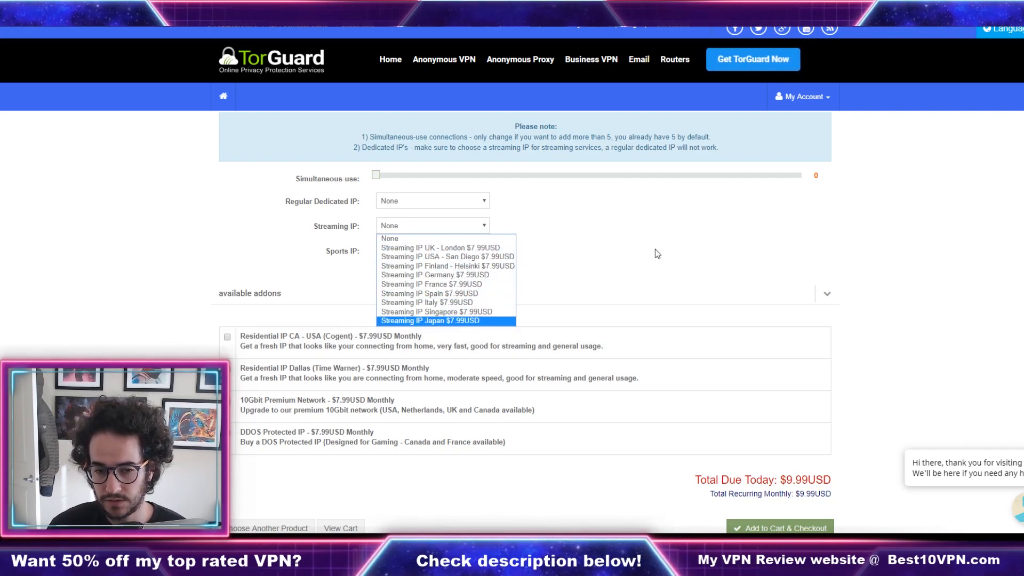
{"action": "left_click", "coordinate": [432, 200]}
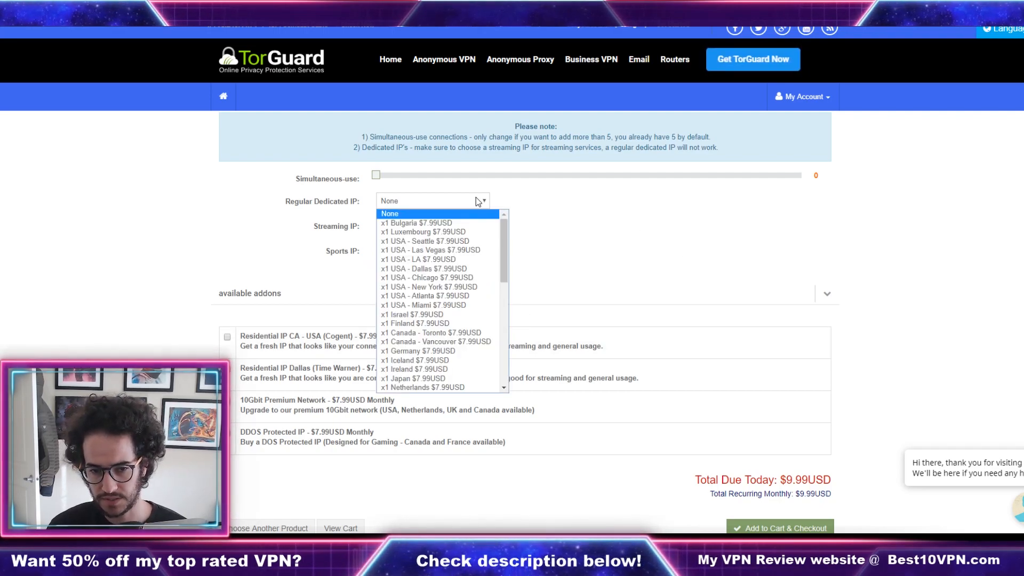
{"action": "left_click", "coordinate": [433, 250]}
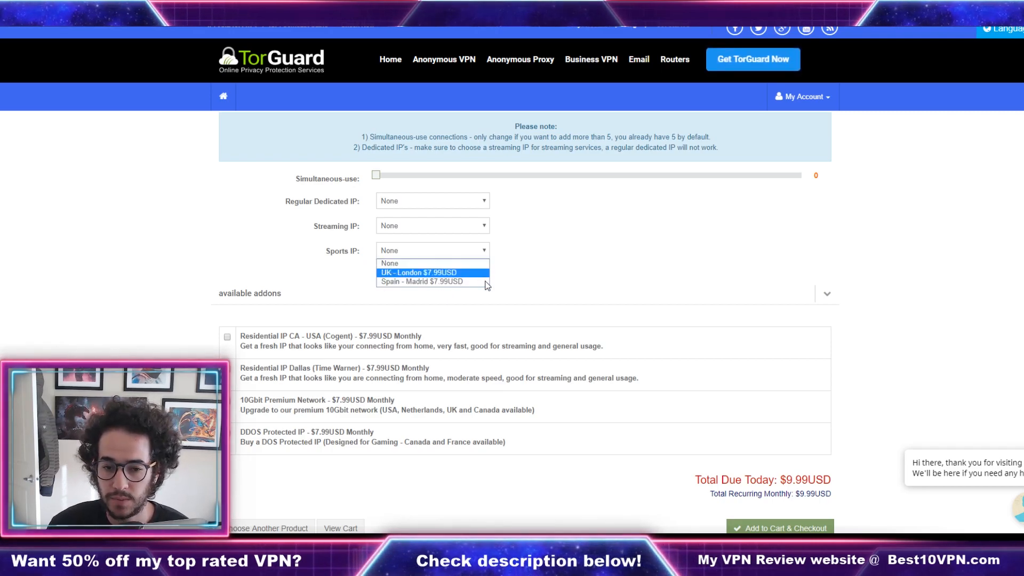
{"action": "left_click", "coordinate": [432, 250]}
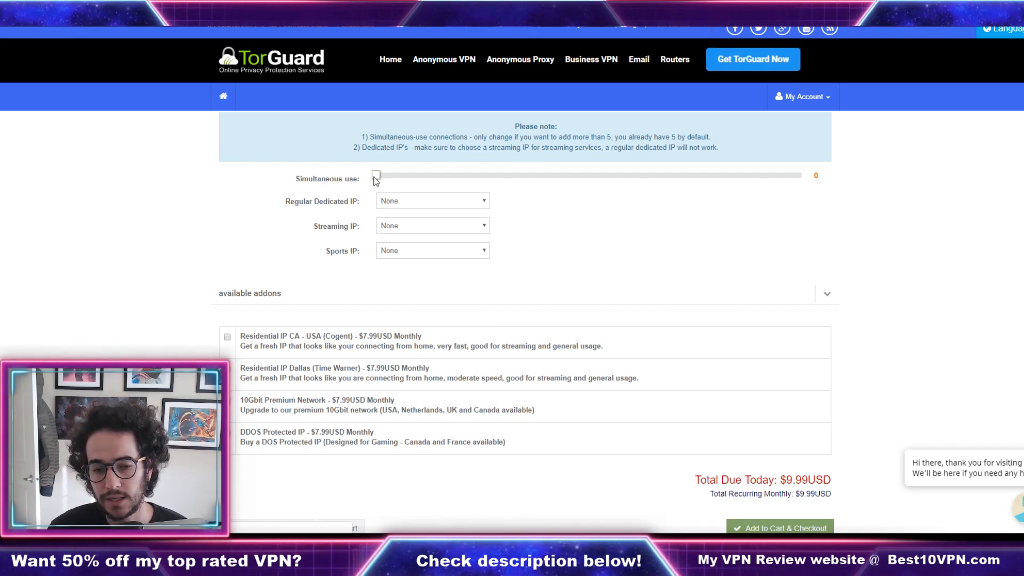
{"action": "mouse_move", "coordinate": [374, 192]}
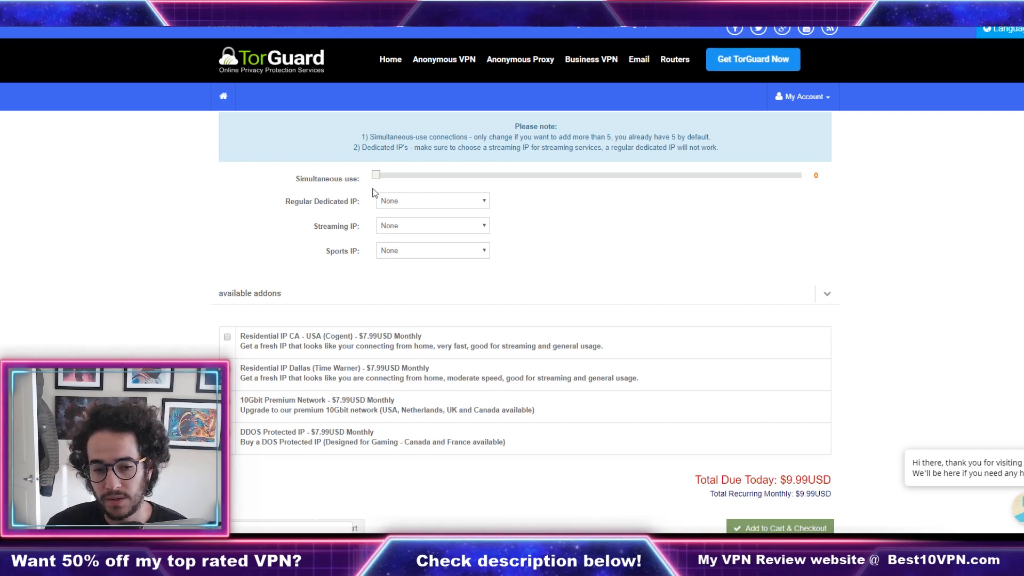
{"action": "left_click", "coordinate": [431, 201]}
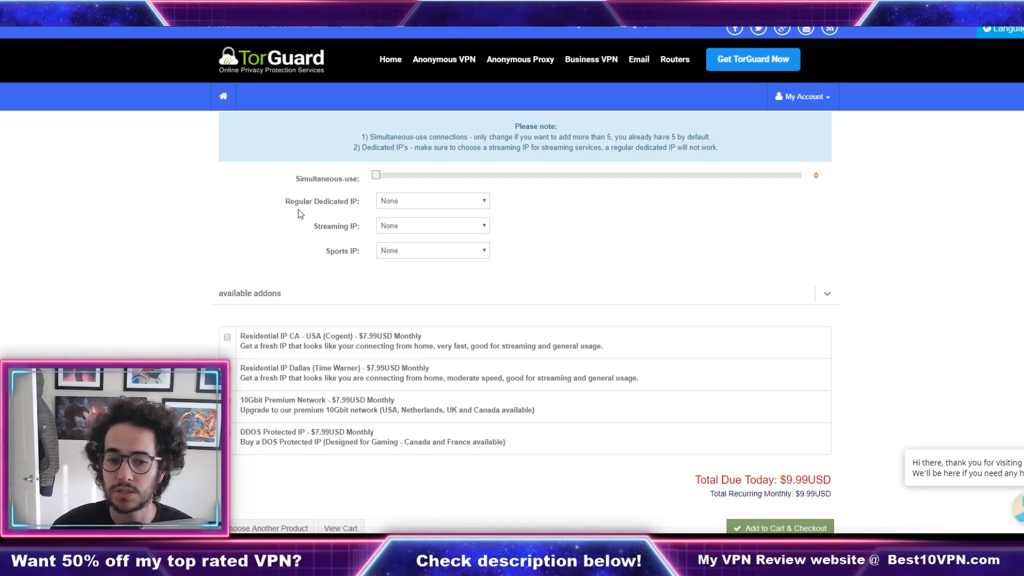
{"action": "mouse_move", "coordinate": [618, 249]}
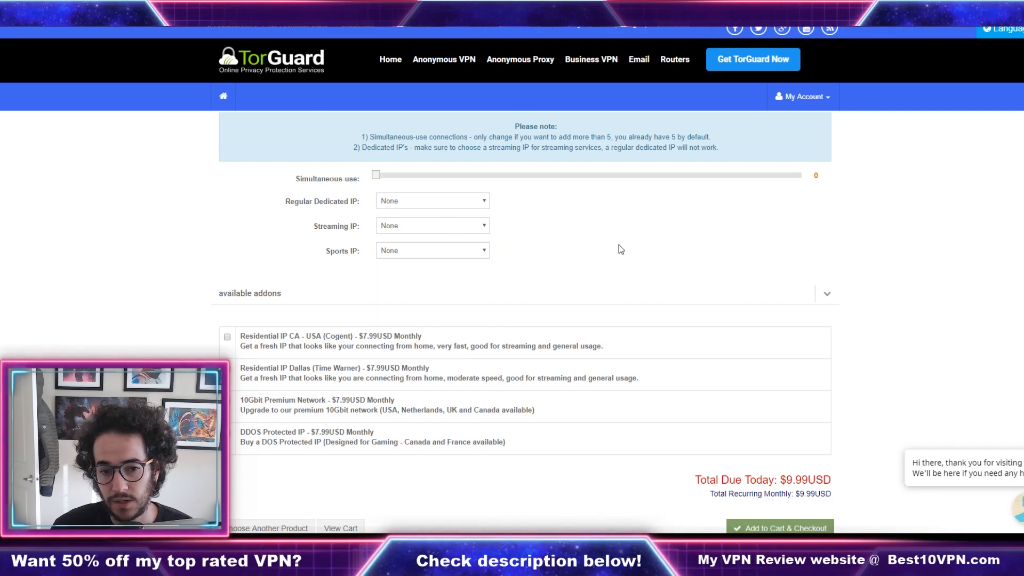
{"action": "scroll", "scroll_direction": "down", "scroll_amount": 3}
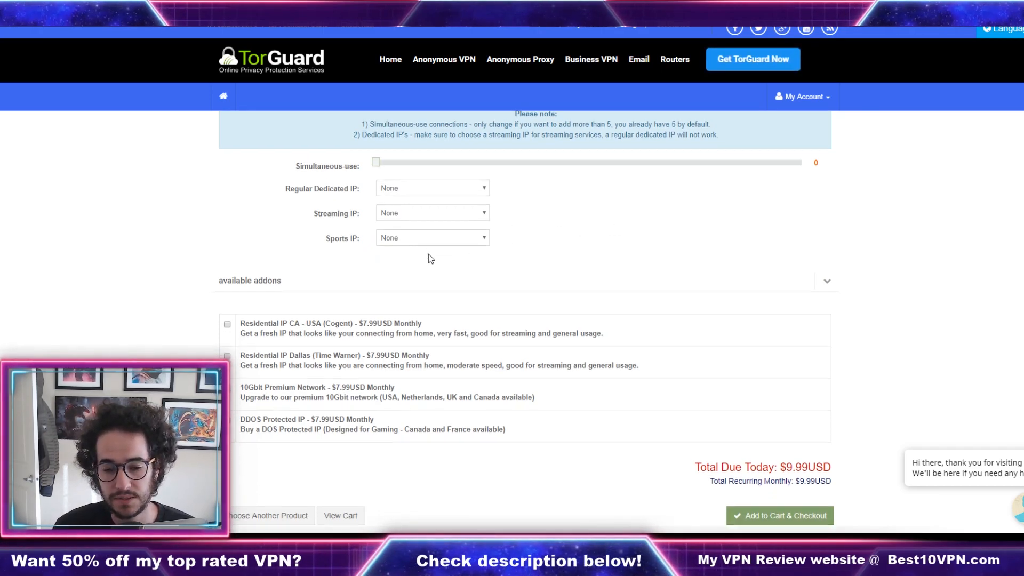
{"action": "scroll", "scroll_direction": "down", "scroll_amount": 3}
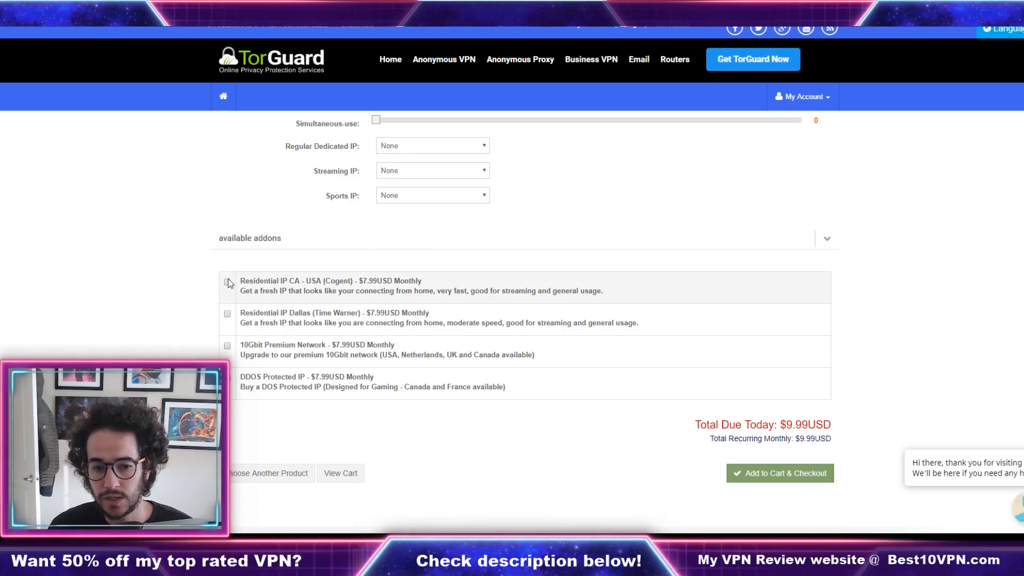
{"action": "mouse_move", "coordinate": [309, 290]}
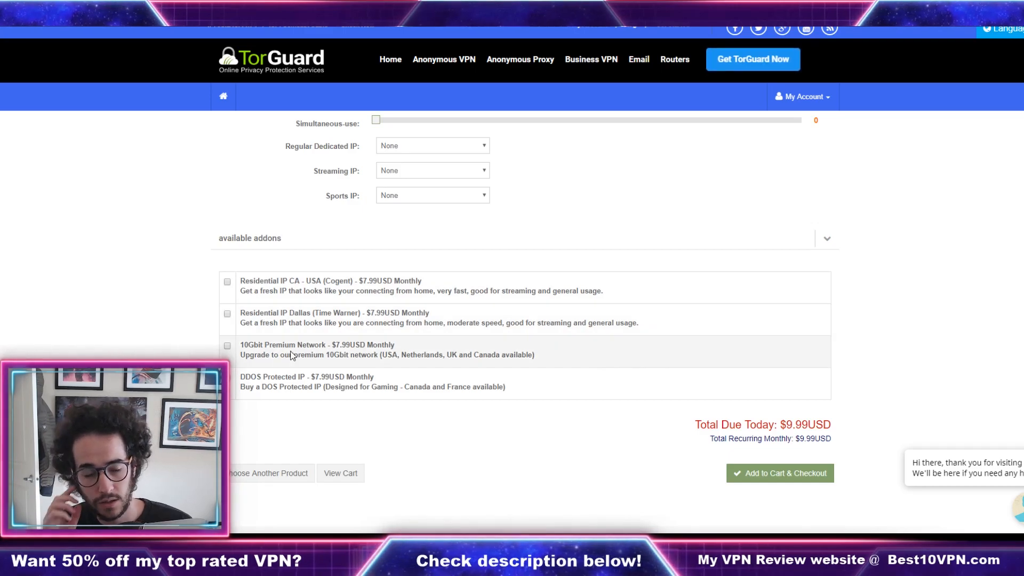
{"action": "mouse_move", "coordinate": [308, 281]}
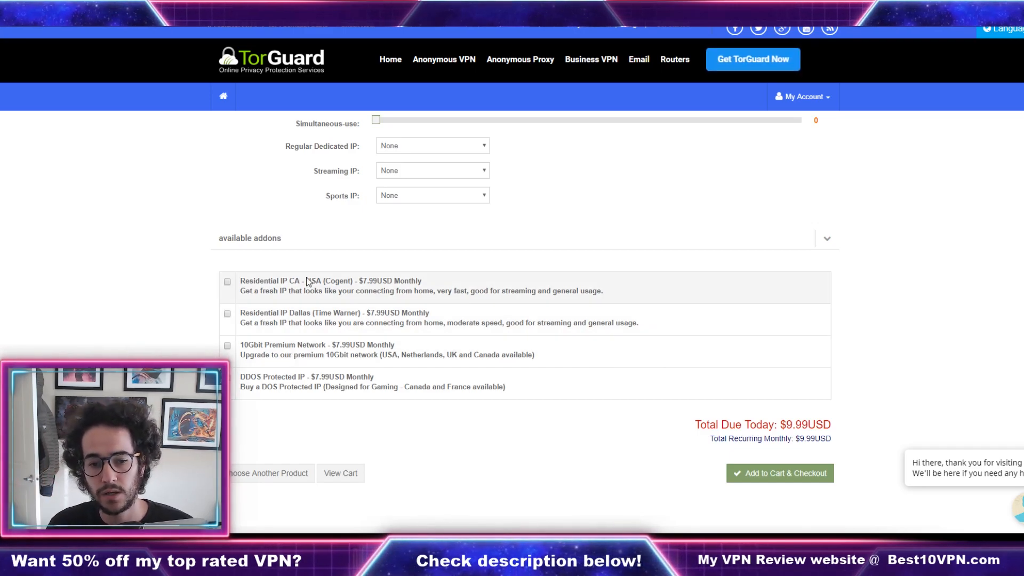
{"action": "mouse_move", "coordinate": [343, 284]}
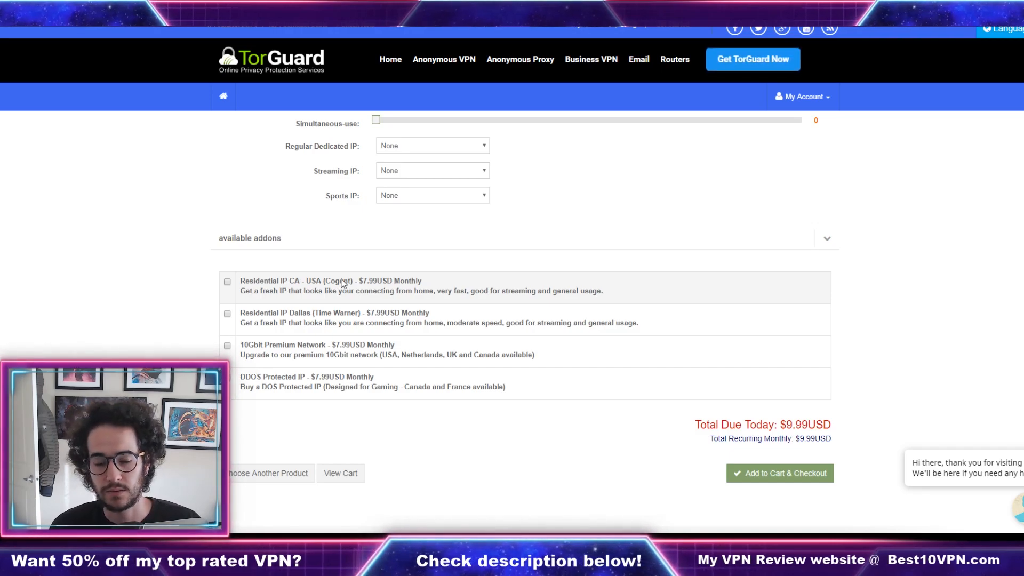
{"action": "left_click", "coordinate": [431, 280]}
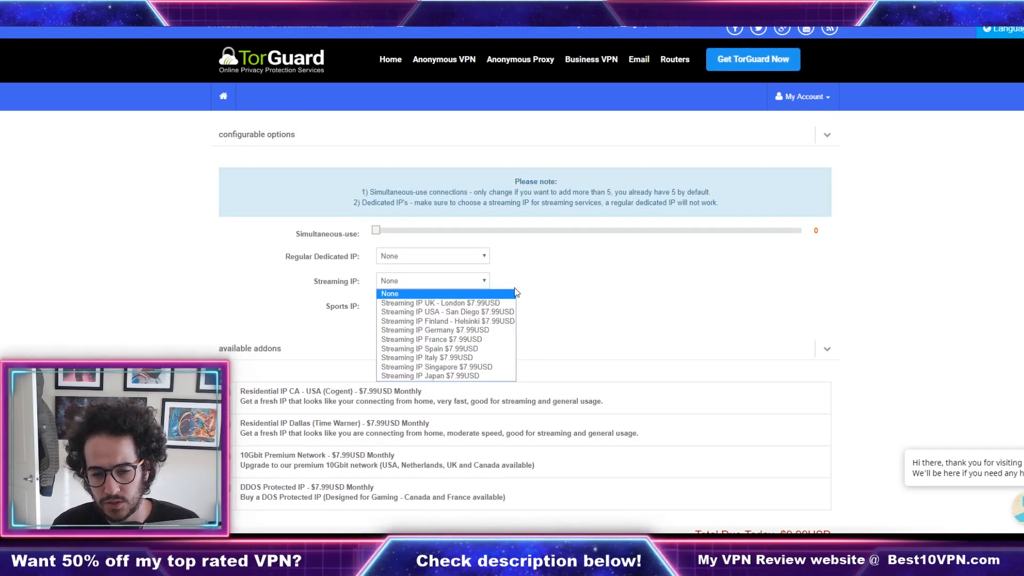
{"action": "left_click", "coordinate": [389, 293]}
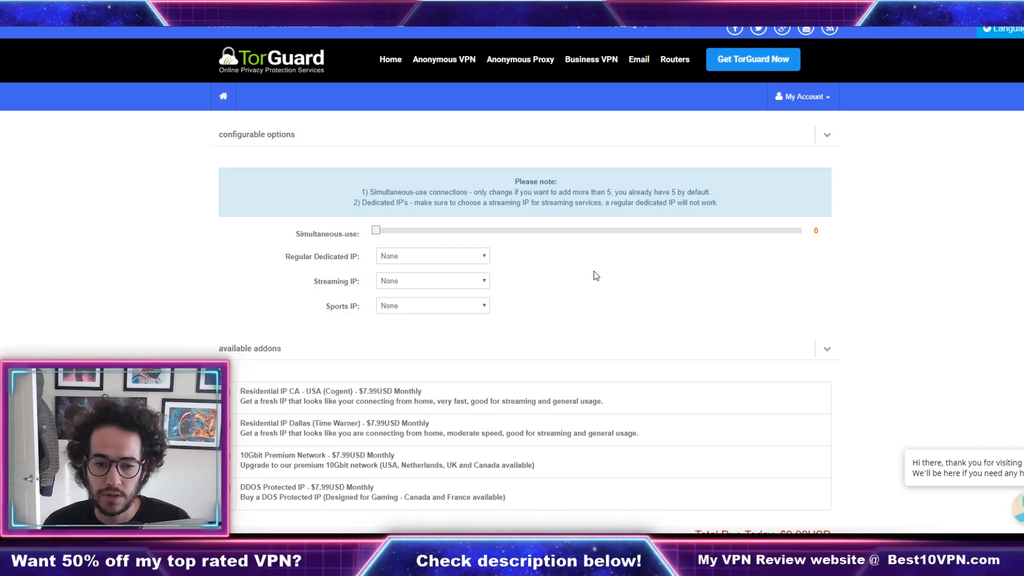
{"action": "scroll", "scroll_direction": "down", "scroll_amount": 3}
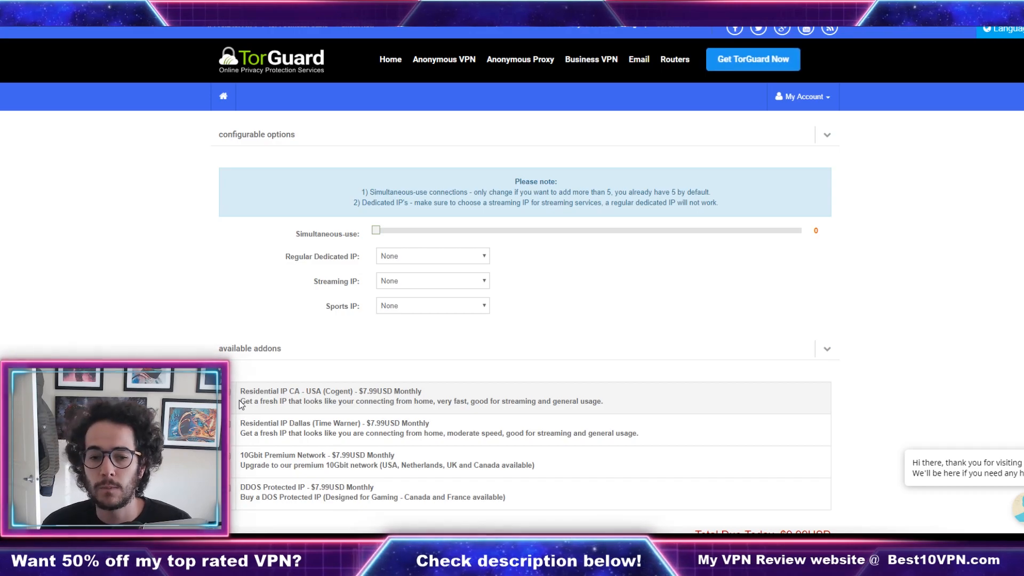
{"action": "left_click", "coordinate": [431, 281]}
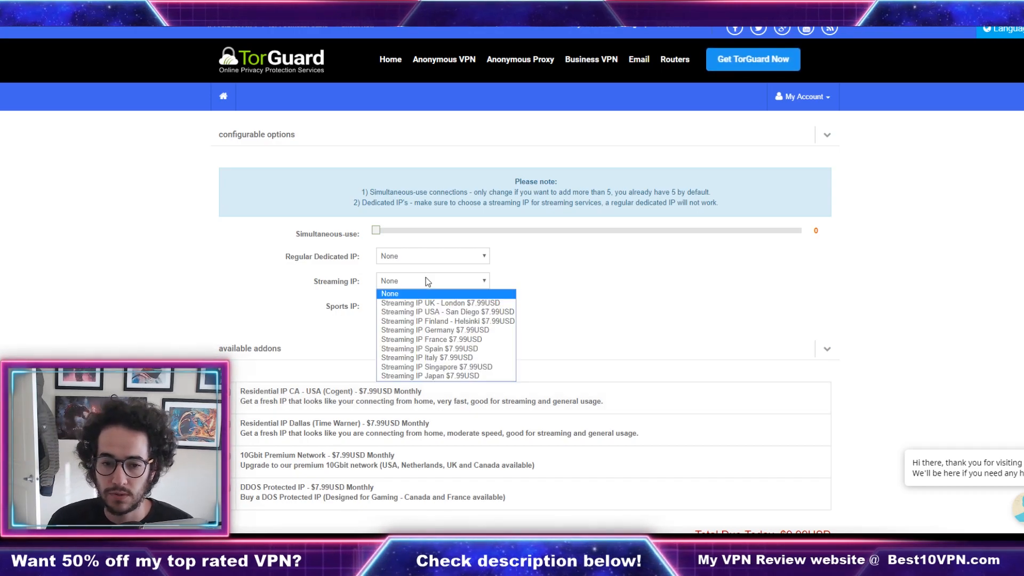
{"action": "left_click", "coordinate": [390, 292]}
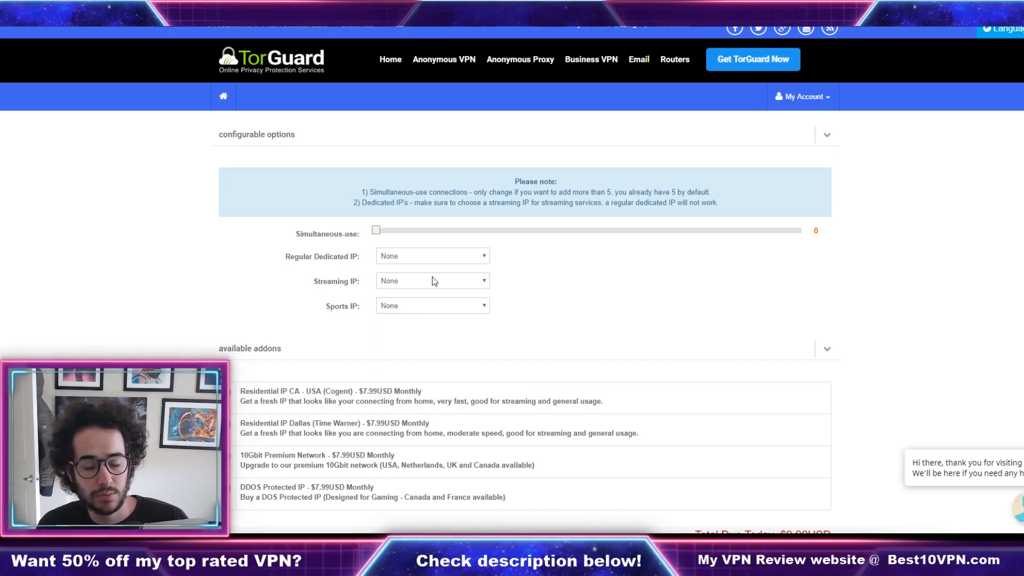
{"action": "mouse_move", "coordinate": [317, 283]}
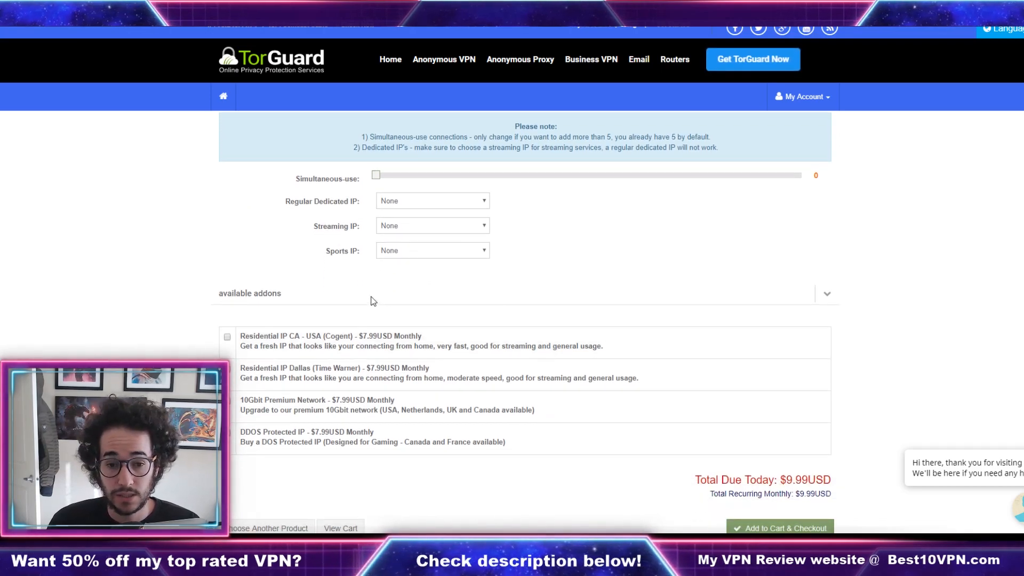
{"action": "mouse_move", "coordinate": [284, 288]}
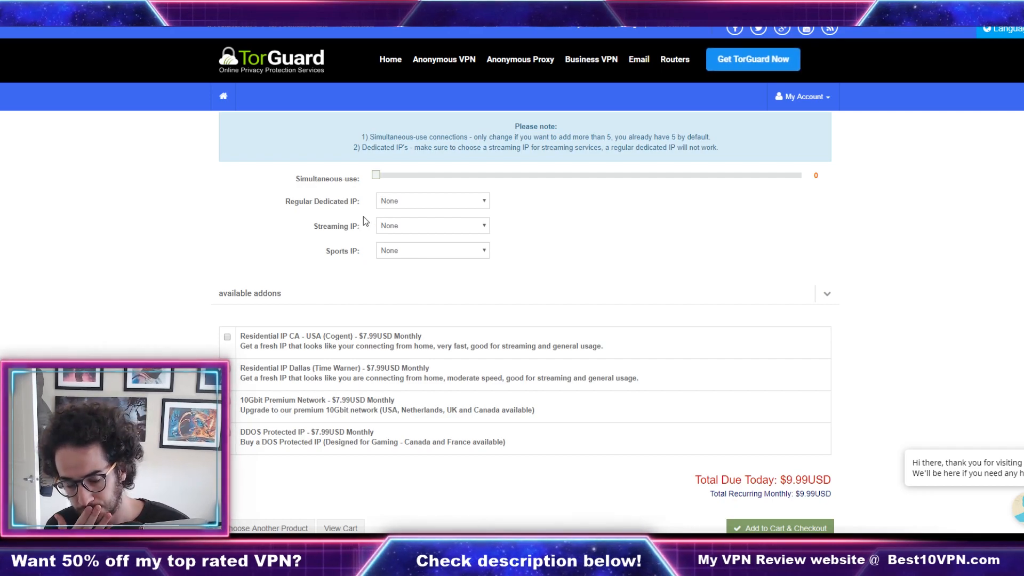
{"action": "left_click", "coordinate": [431, 225]}
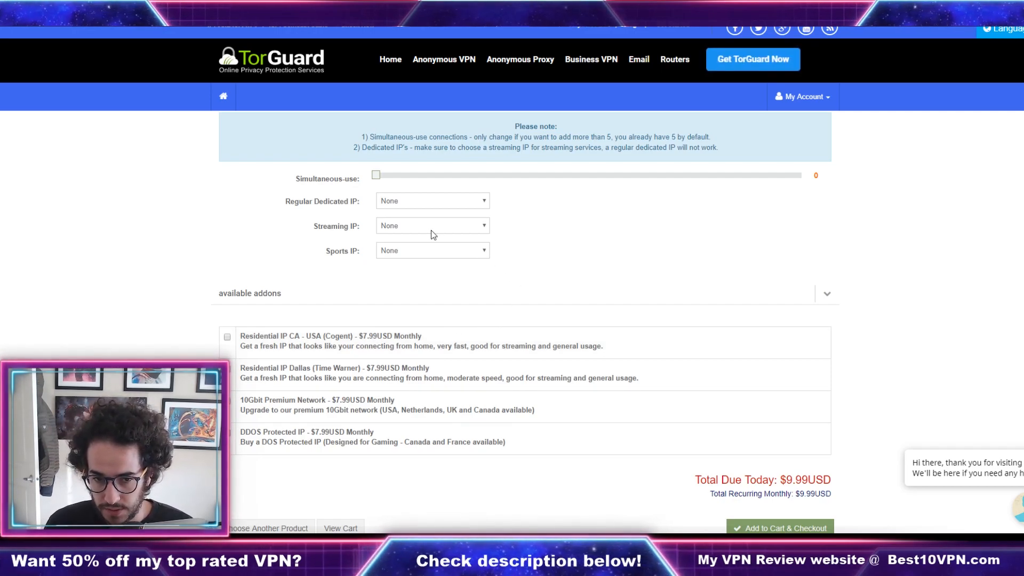
Step: Add a USA - San Diego streaming IP, check out, and apply best10vpn for an $8.99 total
{"action": "left_click", "coordinate": [431, 225]}
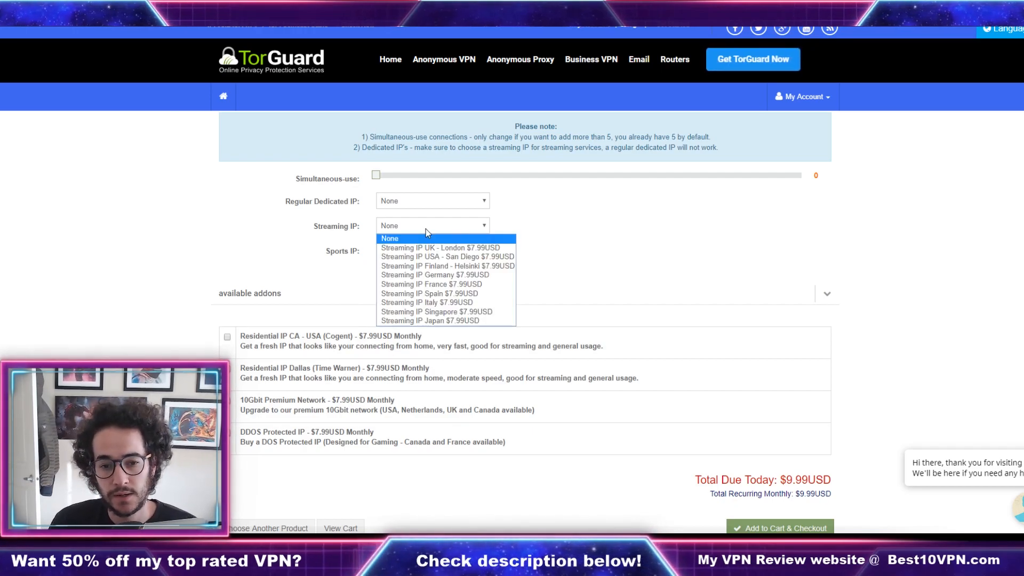
{"action": "left_click", "coordinate": [447, 256]}
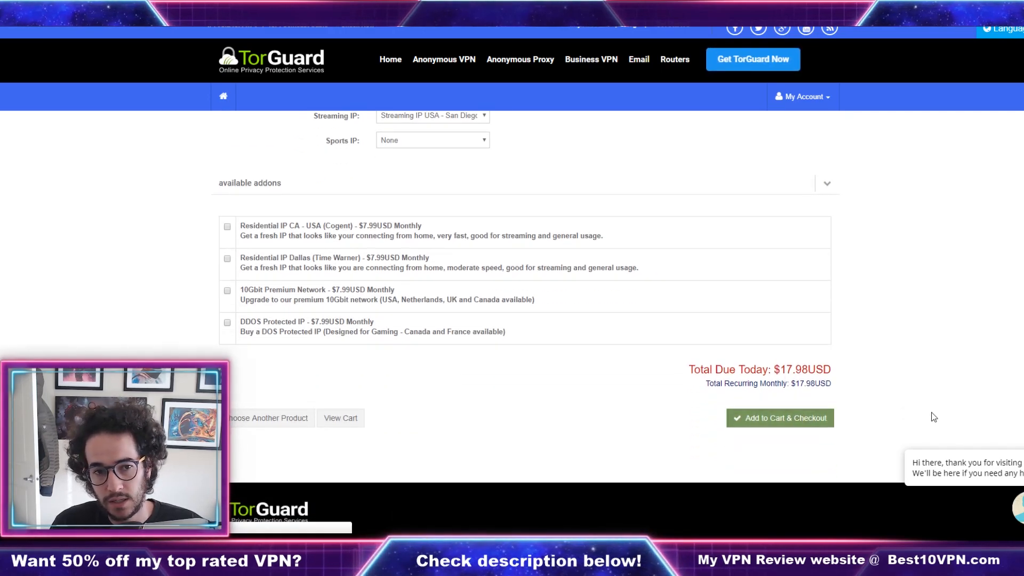
{"action": "left_click", "coordinate": [778, 416]}
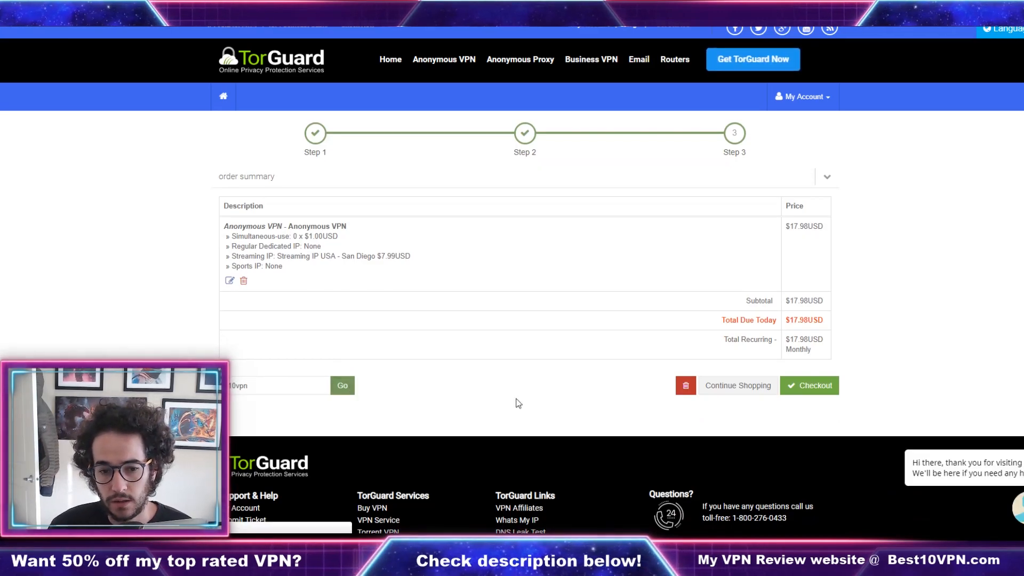
{"action": "left_click", "coordinate": [342, 385]}
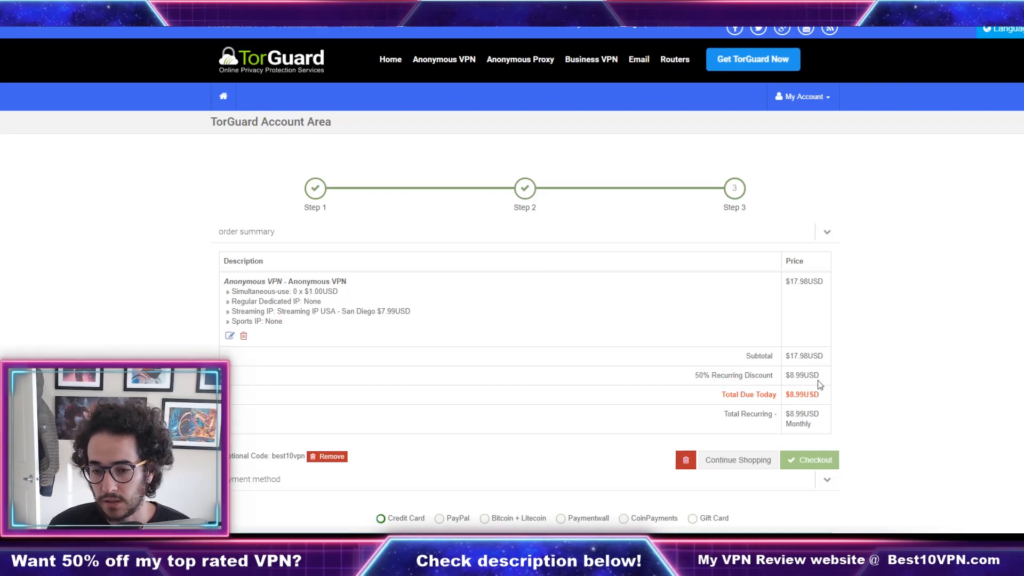
{"action": "scroll", "scroll_direction": "down", "scroll_amount": 3}
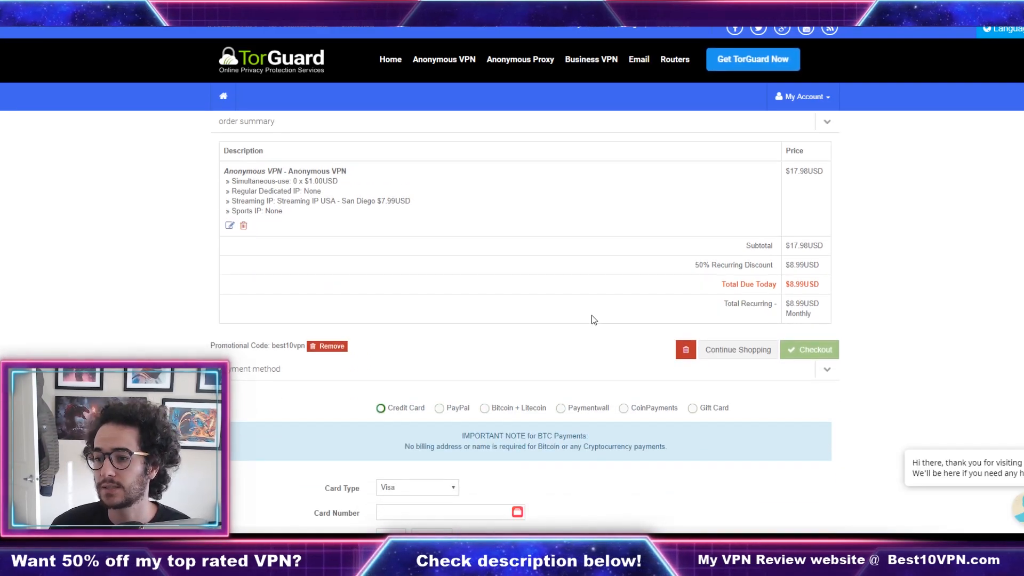